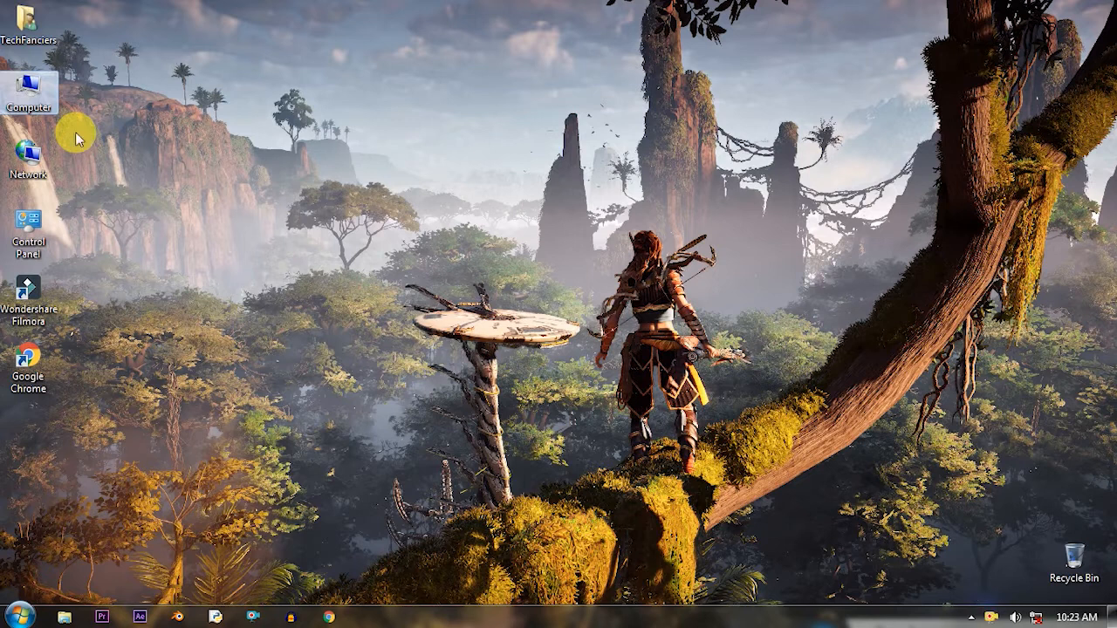
mouse_move(66, 140)
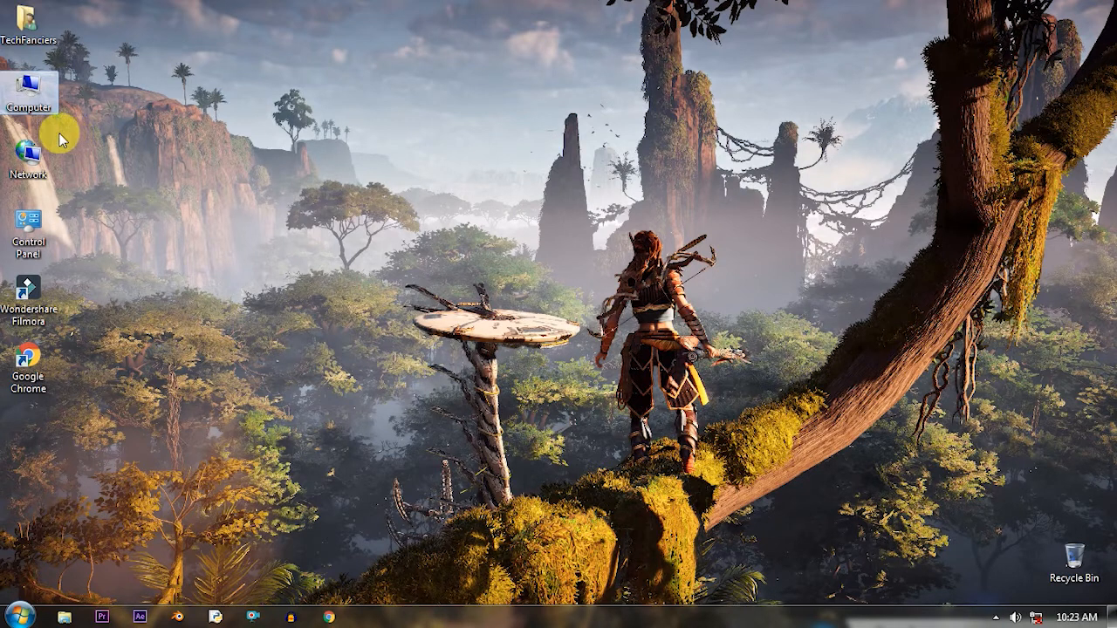
mouse_move(283, 166)
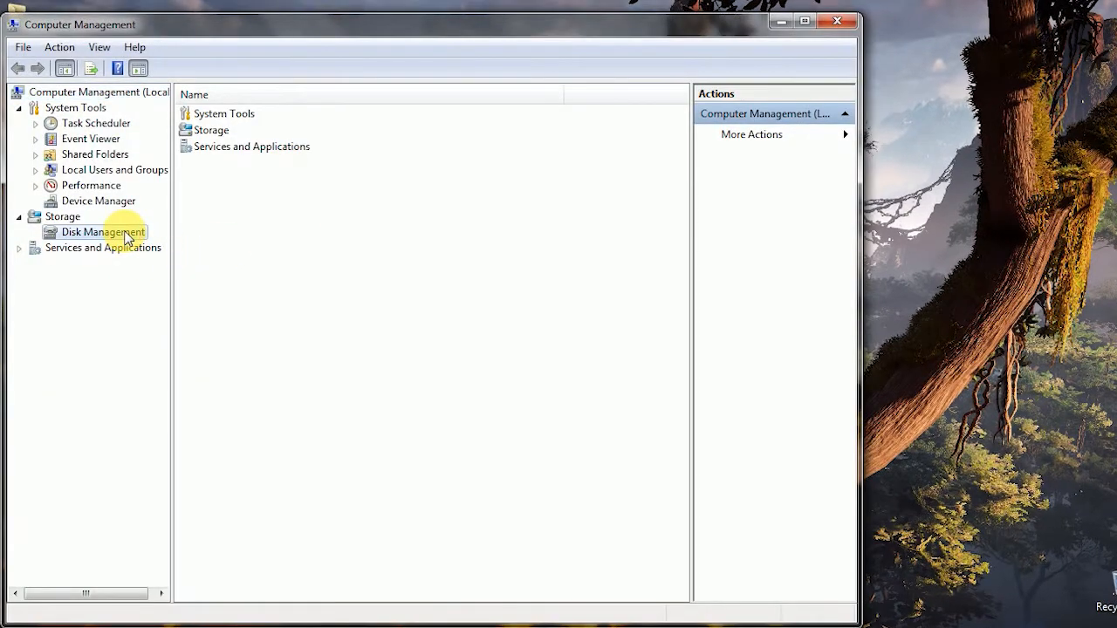
- Show Disk Management's layout with SOFTWARES (D:), System Reserved and Windows 7 (C:)
left_click(103, 231)
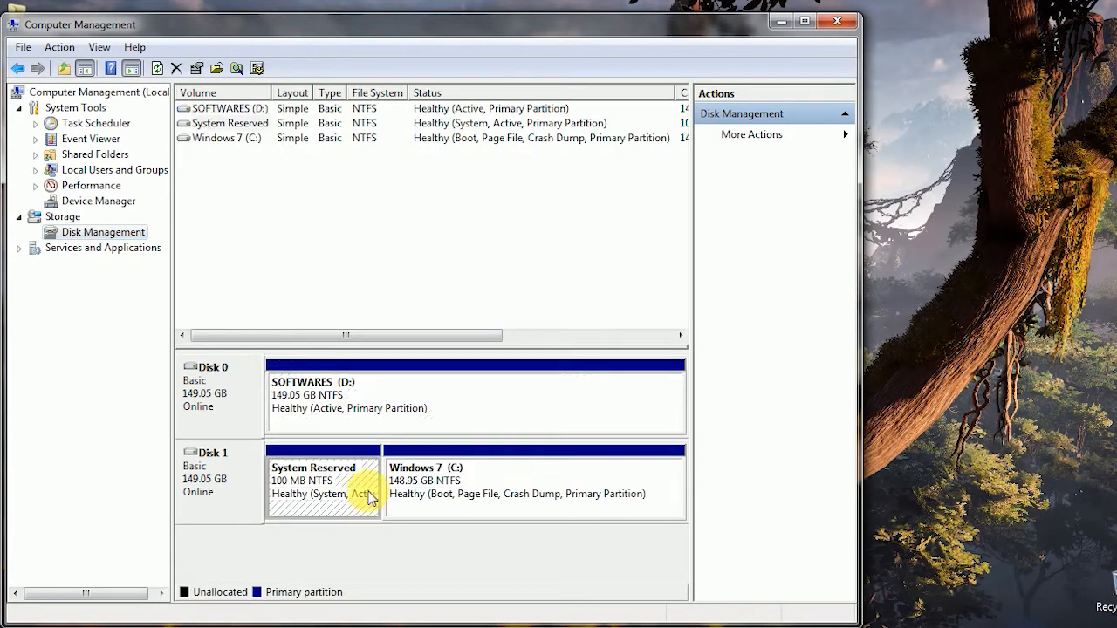
right_click(393, 398)
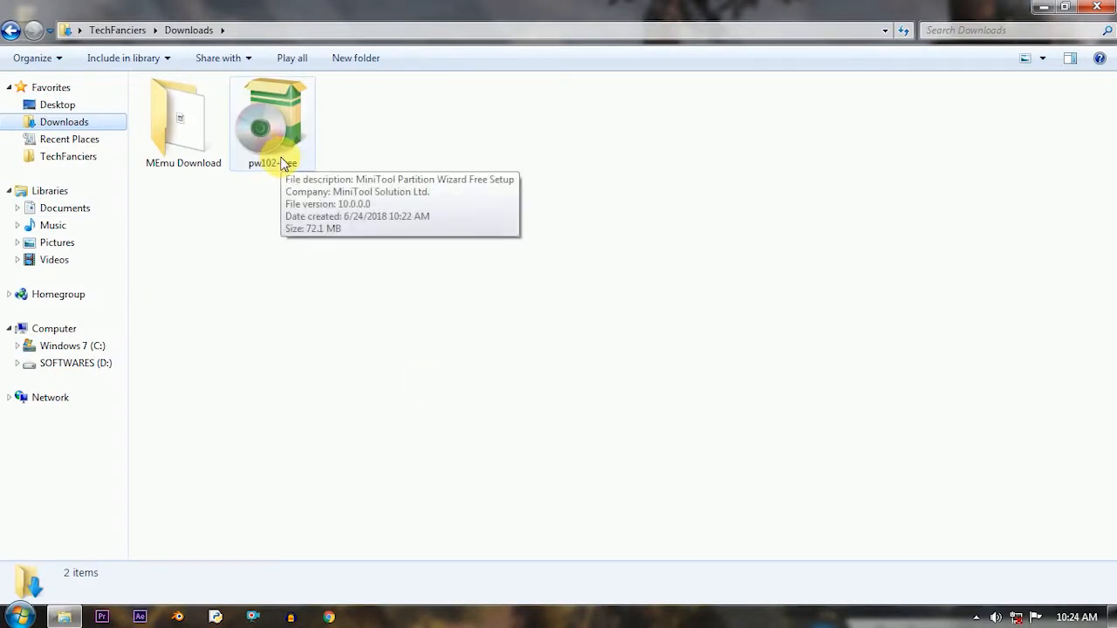
- Run the pw102-free installer from Downloads, keeping English as the setup language
double_click(272, 122)
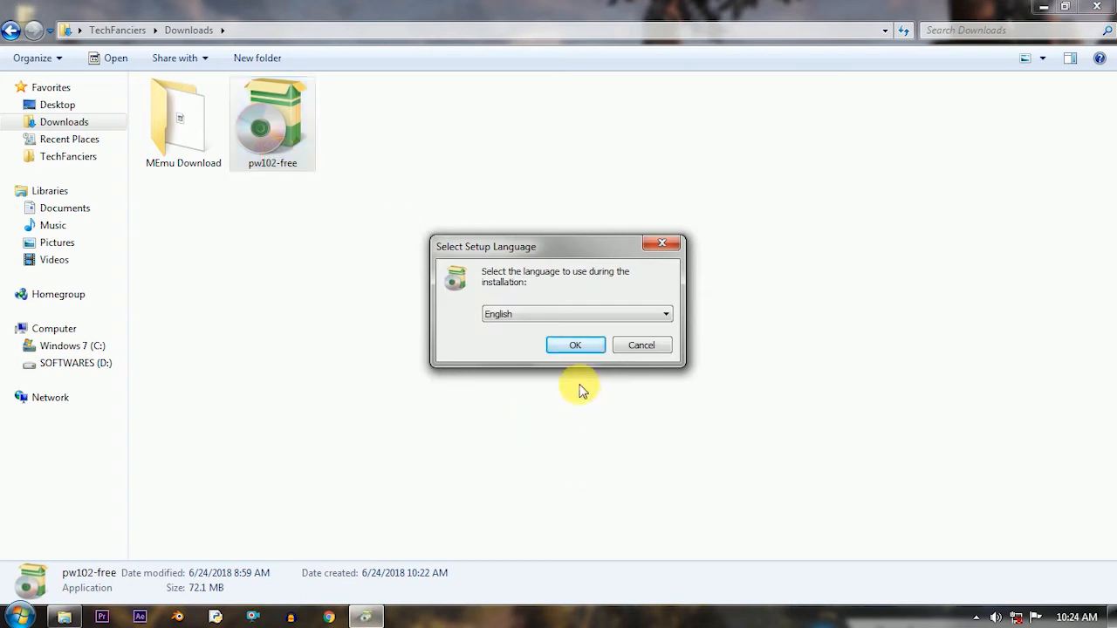
left_click(574, 345)
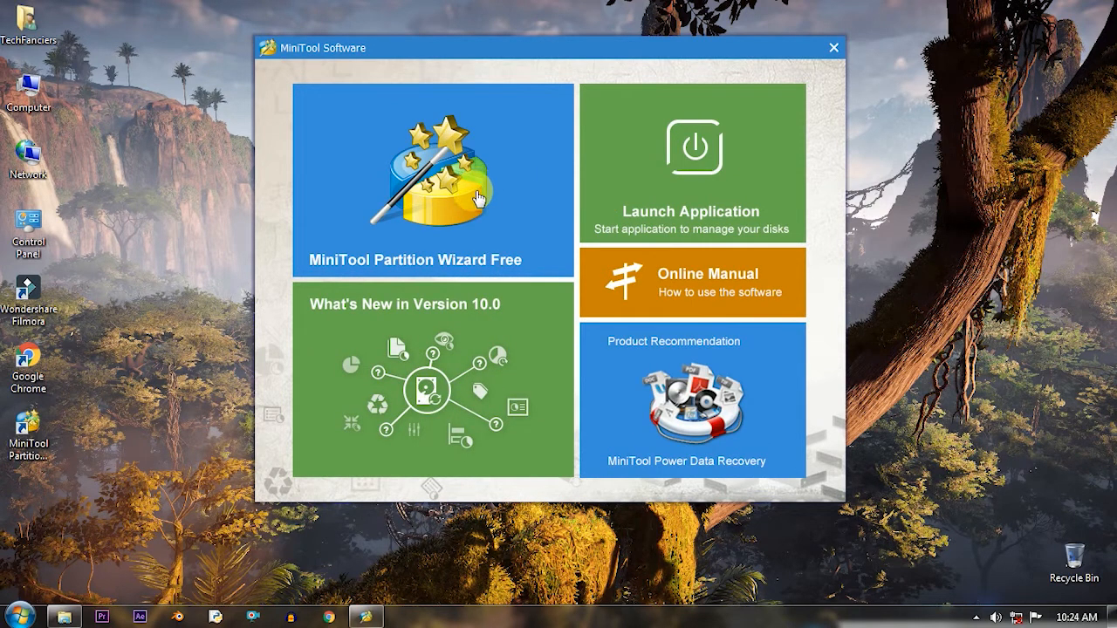
- Launch the partition manager listing D:SOFTWARES, System Reserved and C:Windows 7
left_click(691, 164)
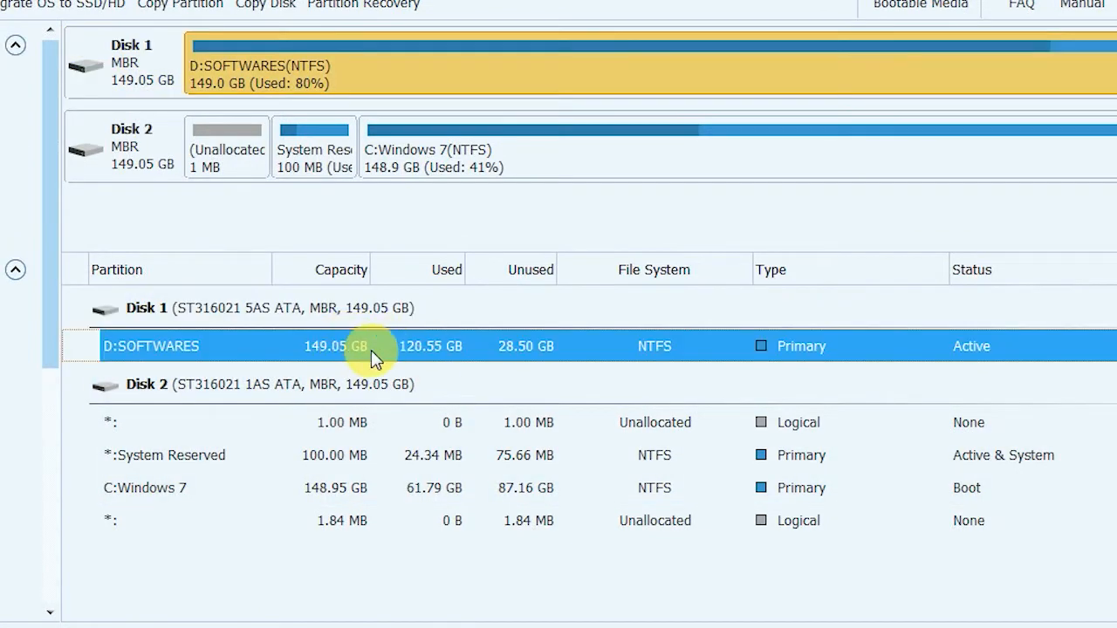
mouse_move(306, 349)
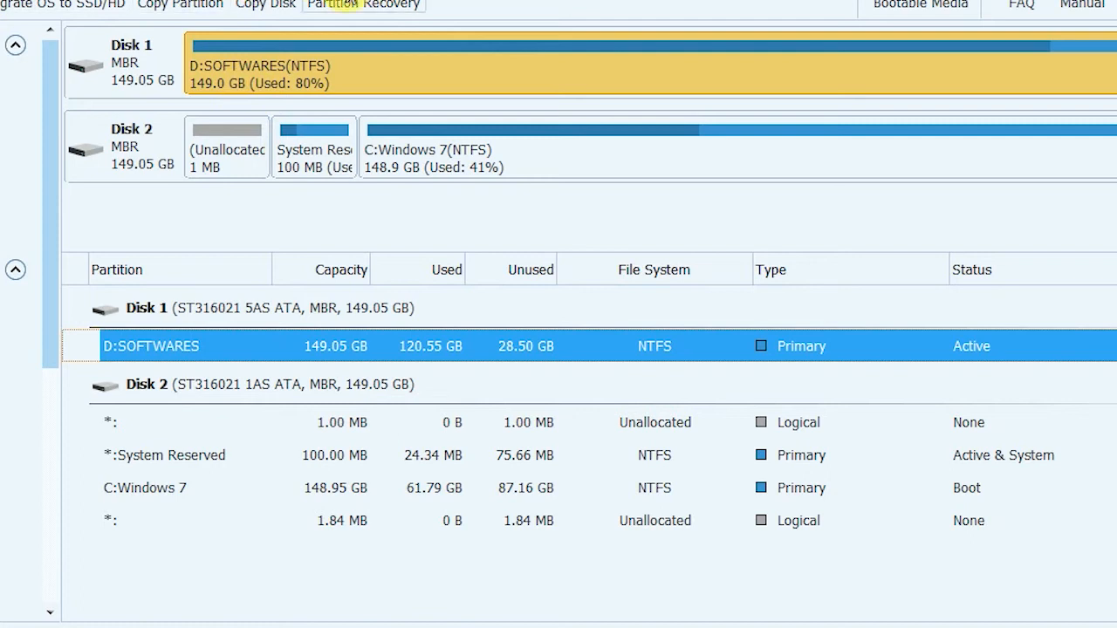
mouse_move(499, 359)
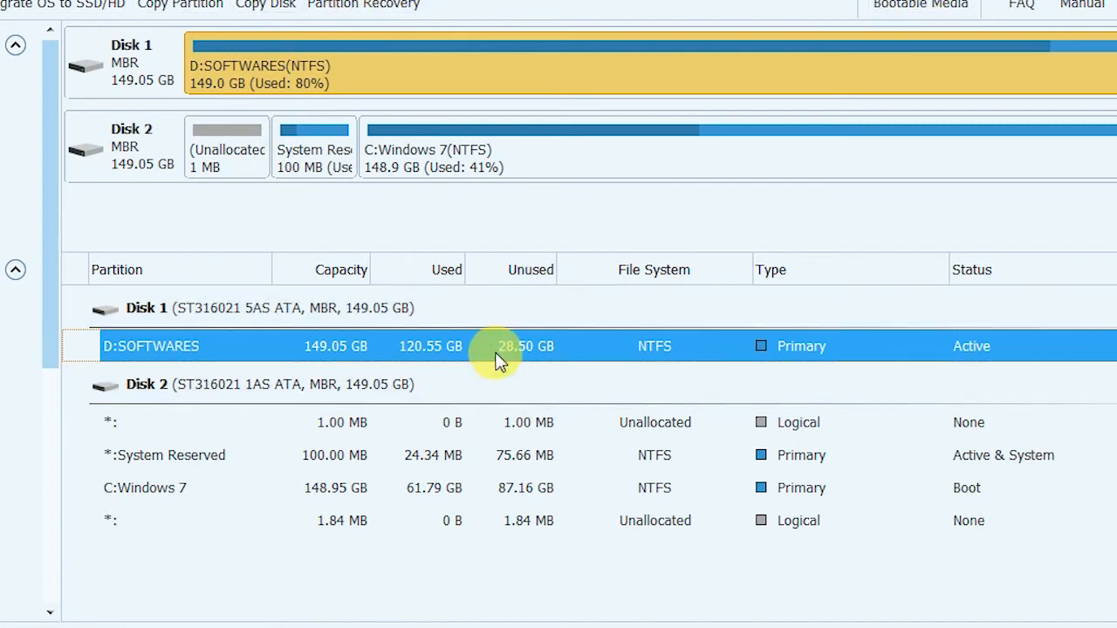
- Move/Resize D:SOFTWARES down to 131.39 GB, leaving 17.66 GB unallocated after it
right_click(498, 346)
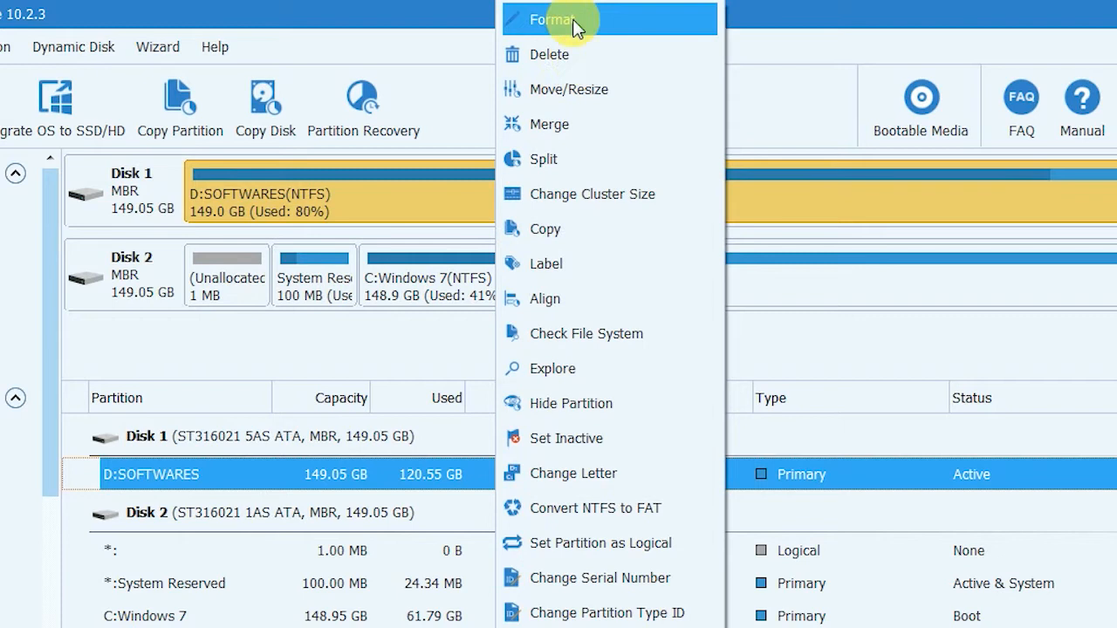
left_click(569, 89)
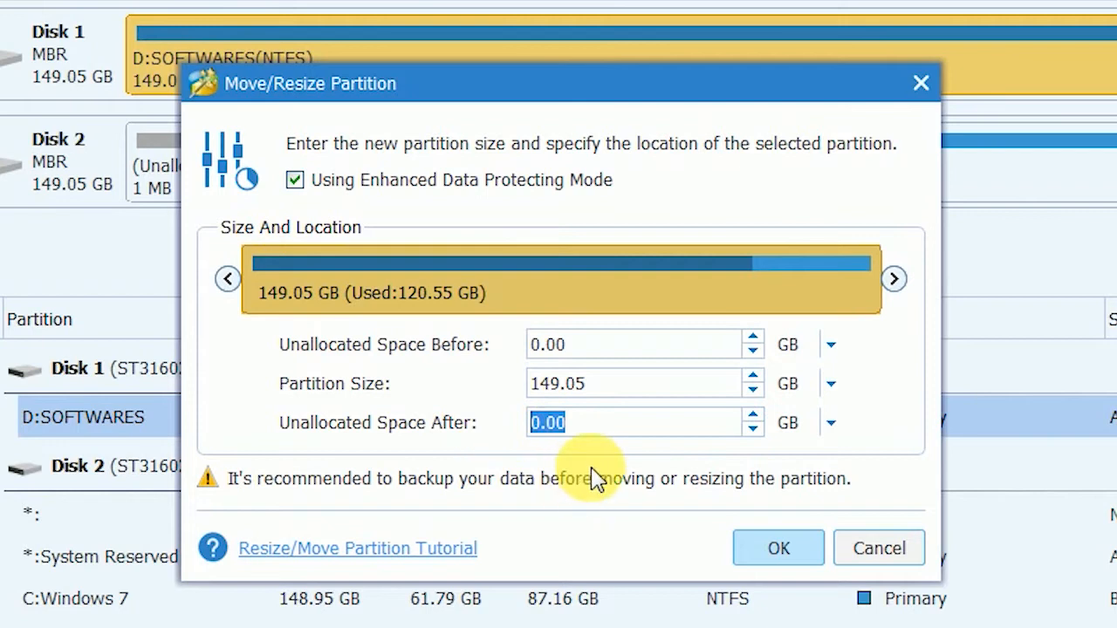
mouse_move(611, 361)
type("17.65")
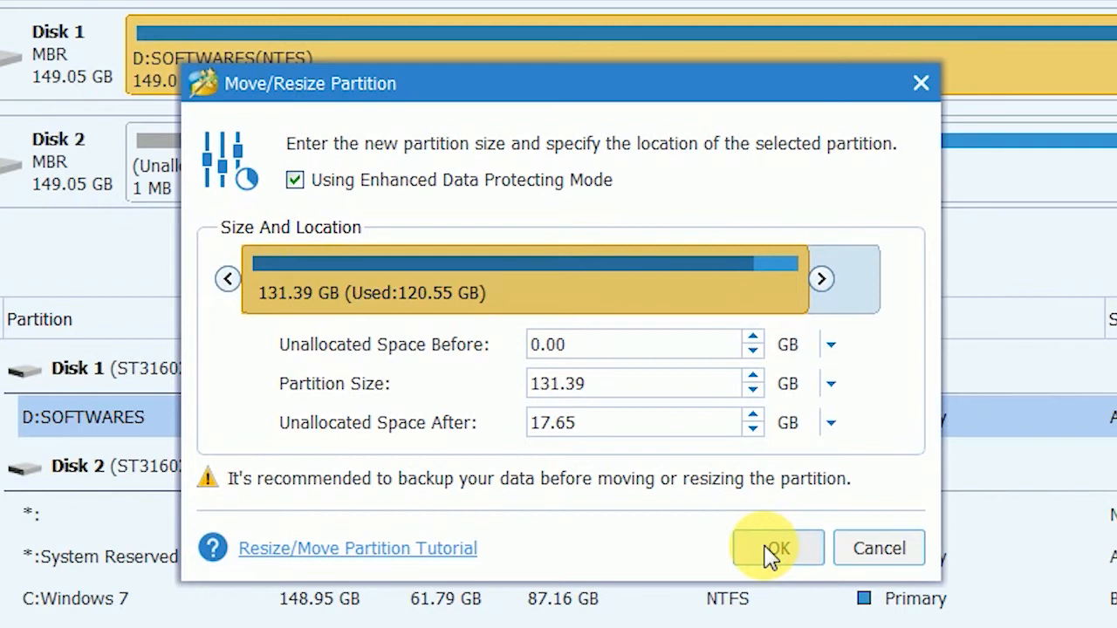
left_click(775, 548)
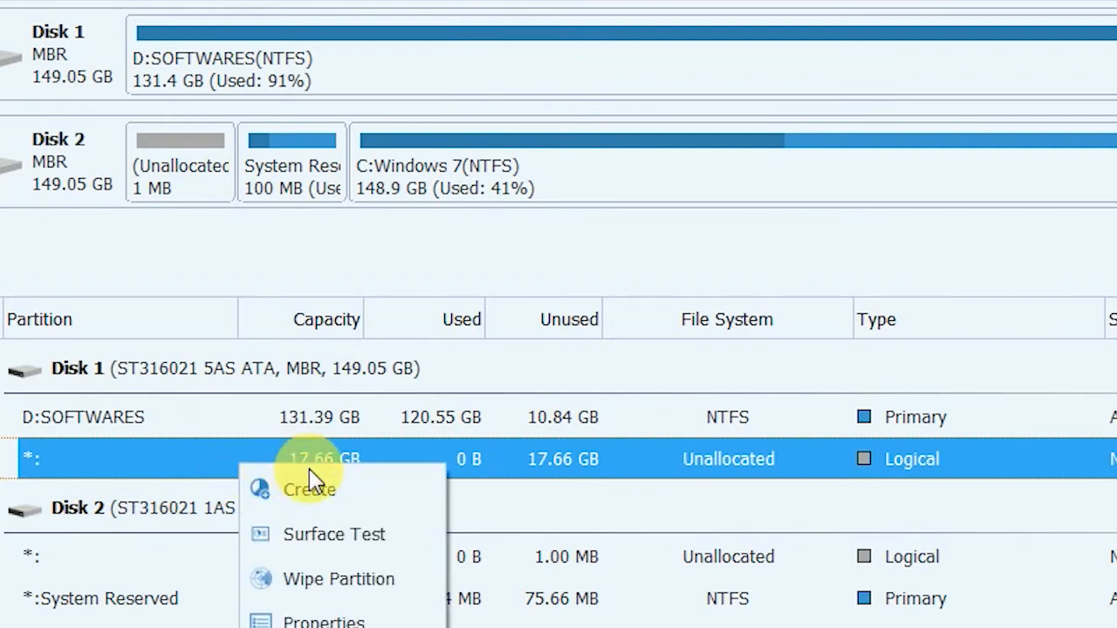
- Create a primary NTFS partition E: labelled 'New Disc' in the unallocated space
left_click(308, 488)
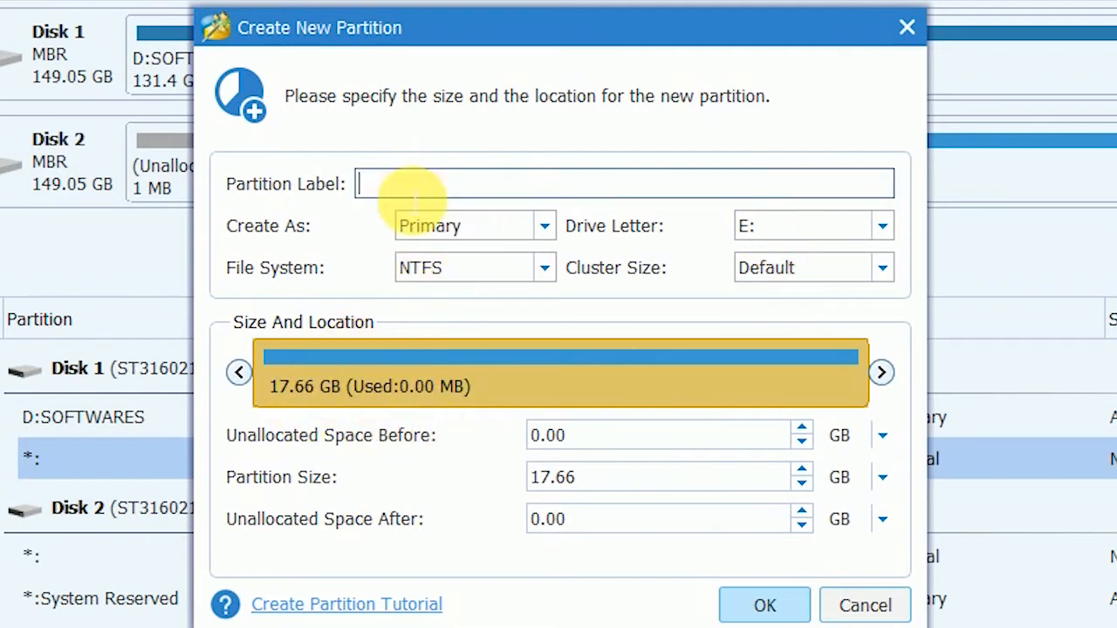
type("N")
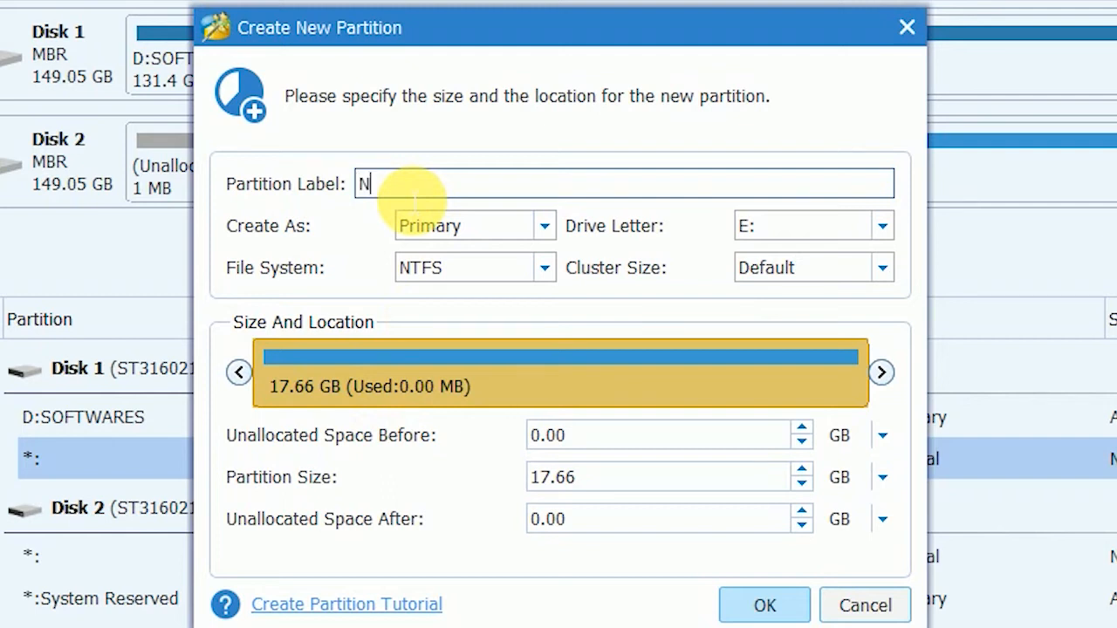
type("ew Disc")
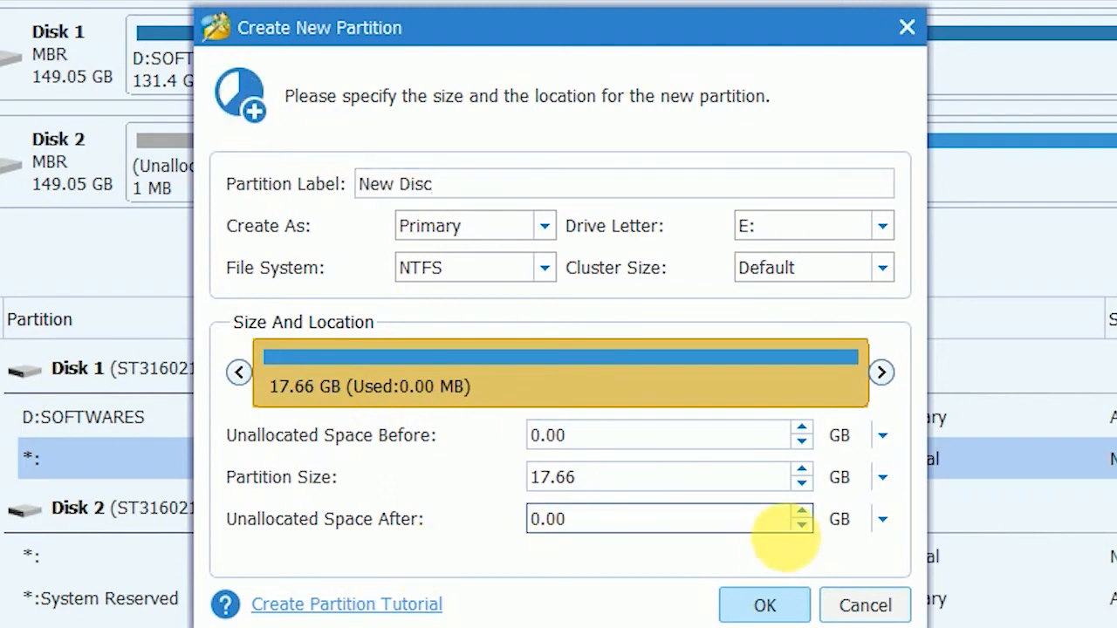
left_click(764, 604)
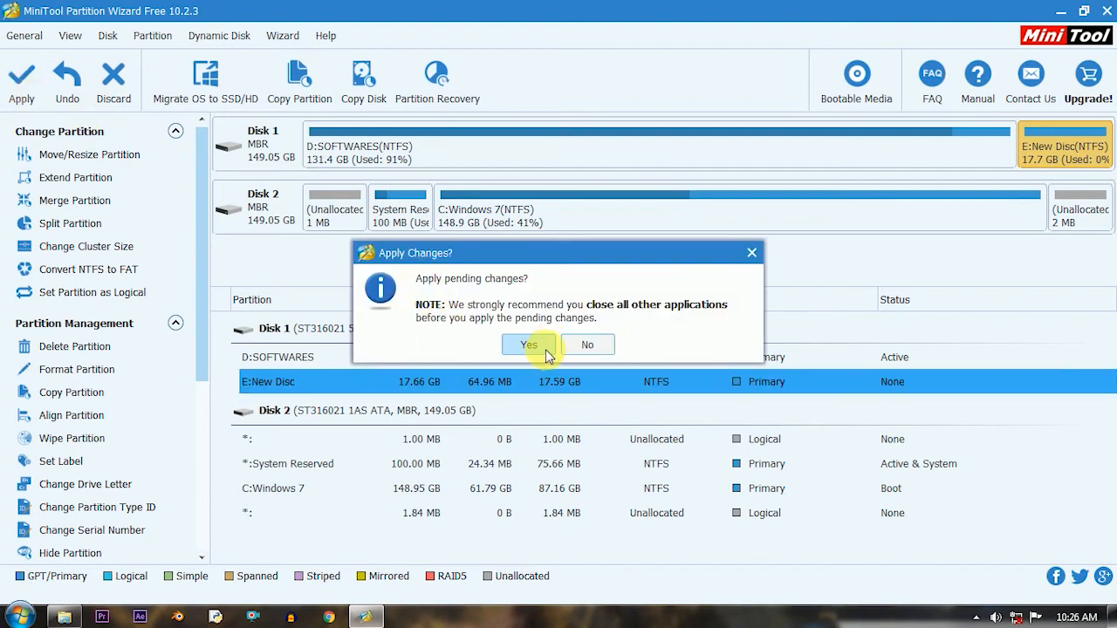
- Apply the pending changes and check Computer now lists New Disc (E:) with 17.6 GB
left_click(527, 344)
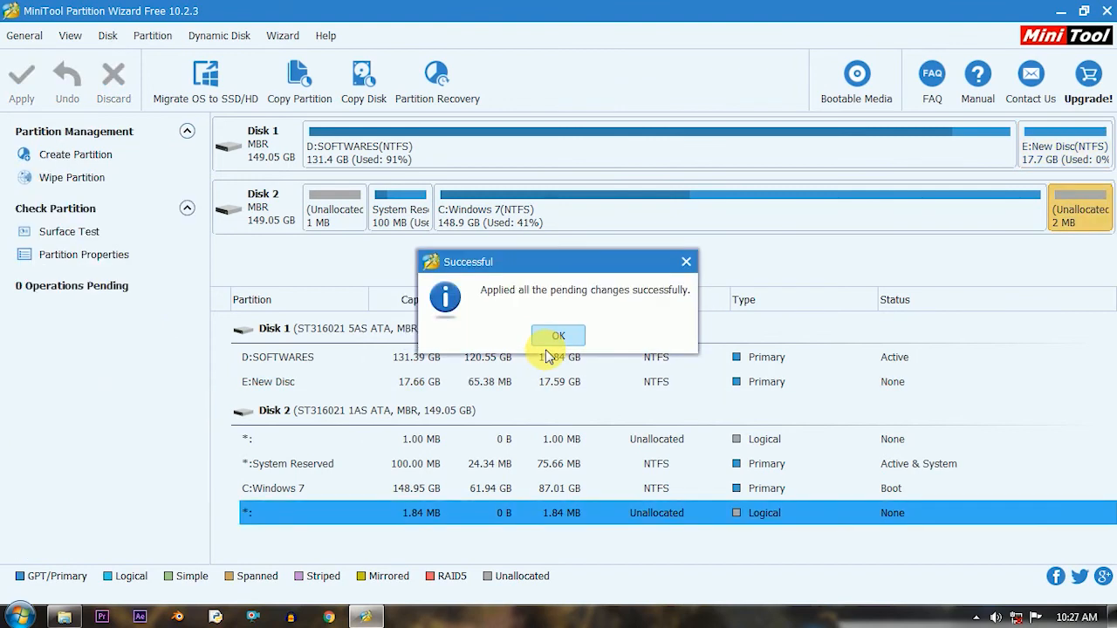
mouse_move(513, 339)
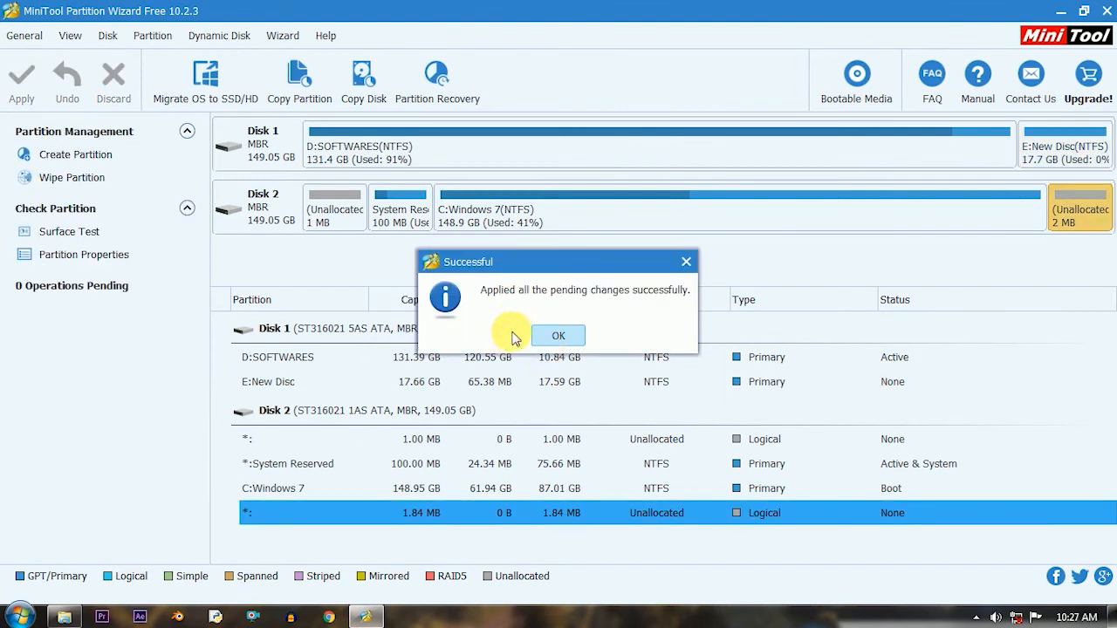
left_click(558, 335)
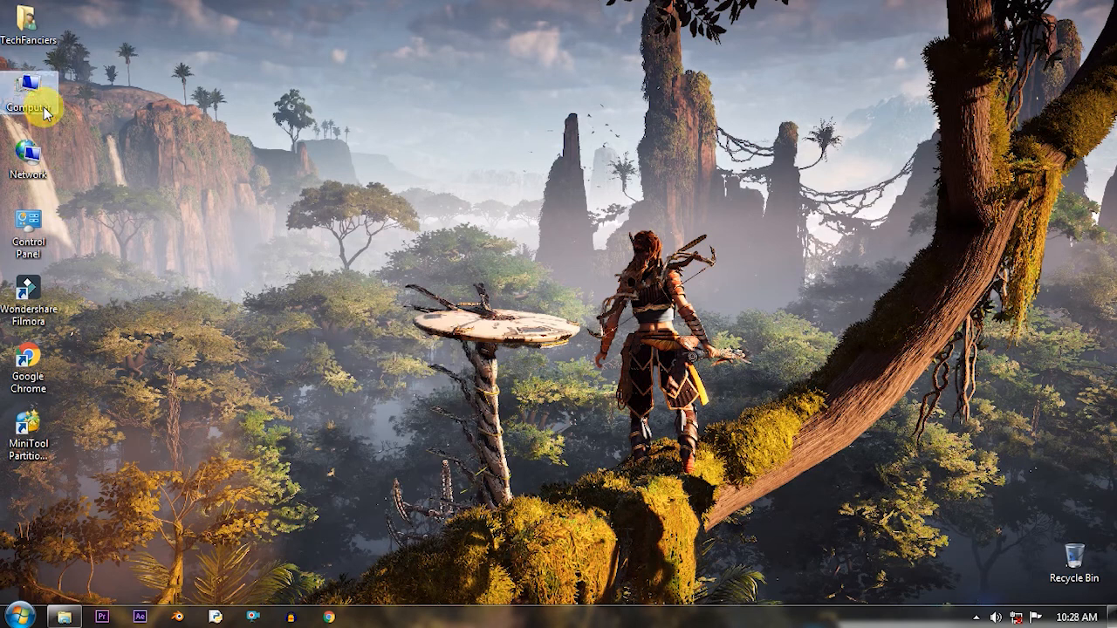
double_click(31, 83)
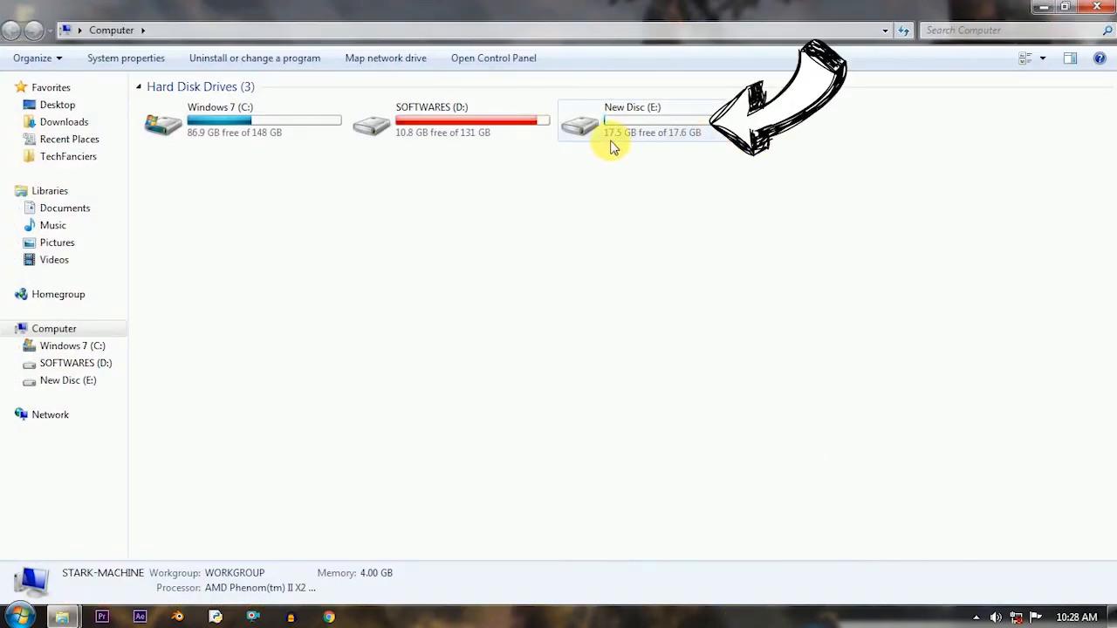